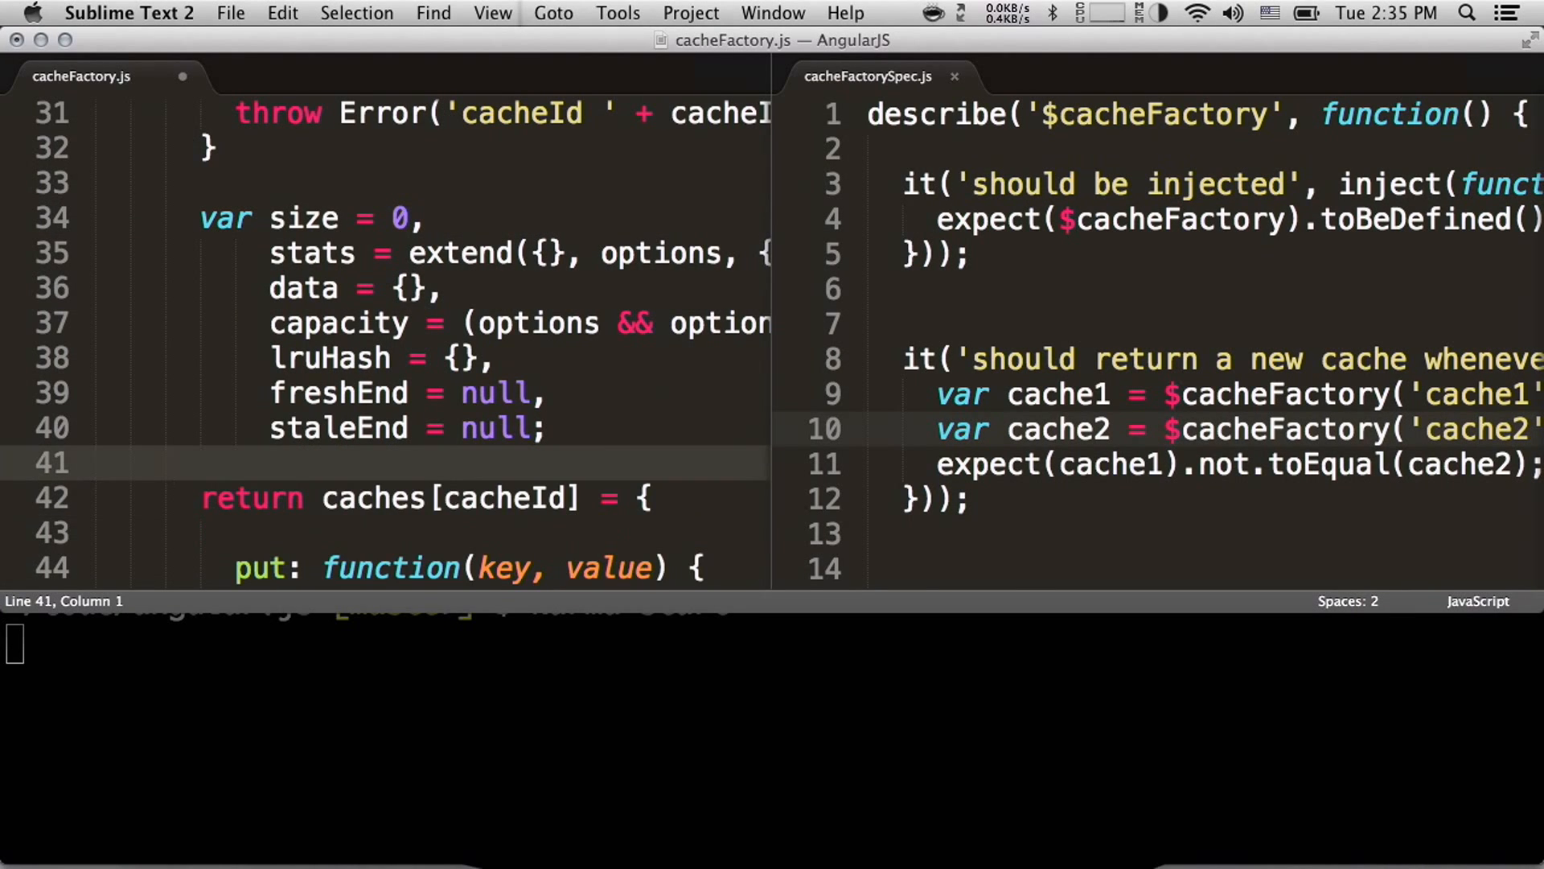
Run 'karma start' in the angular.js folder so Safari reports all 1826 tests passing
key("cmd+s")
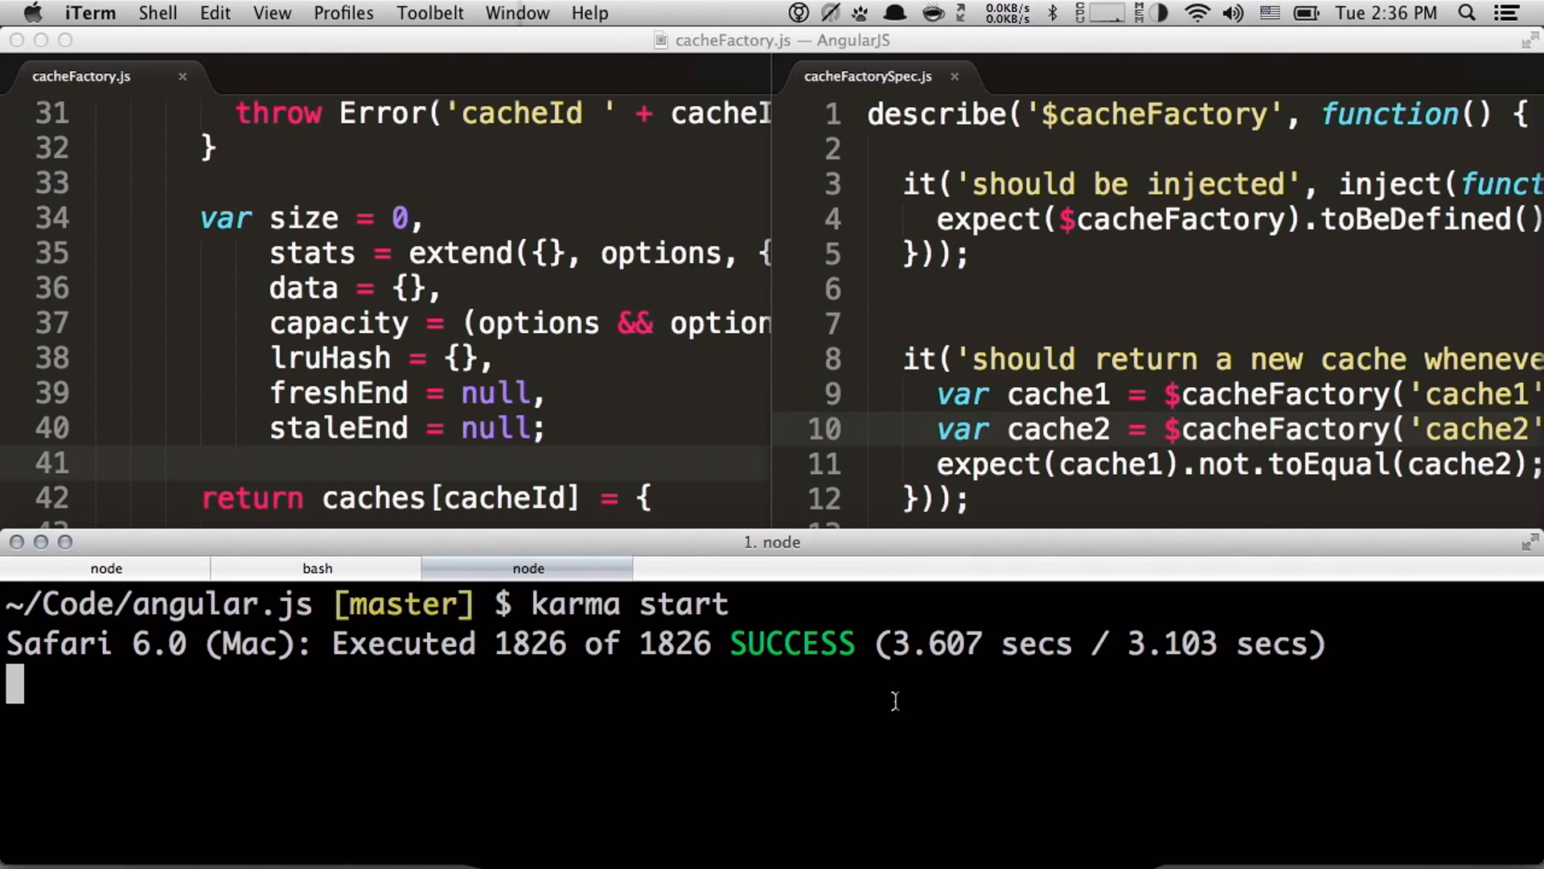
left_click(226, 341)
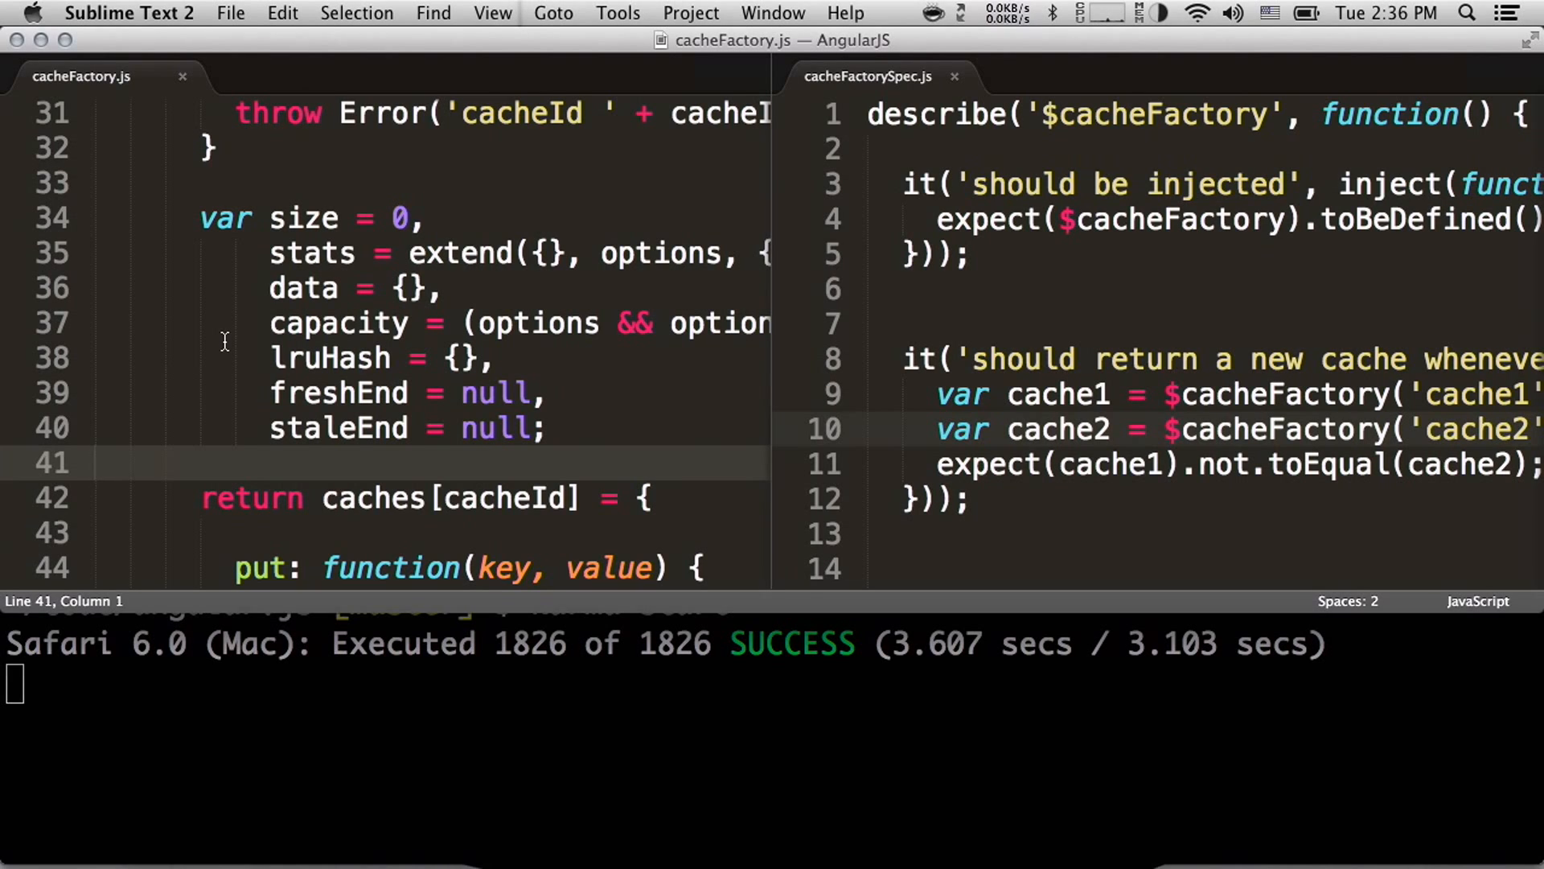
mouse_move(858, 259)
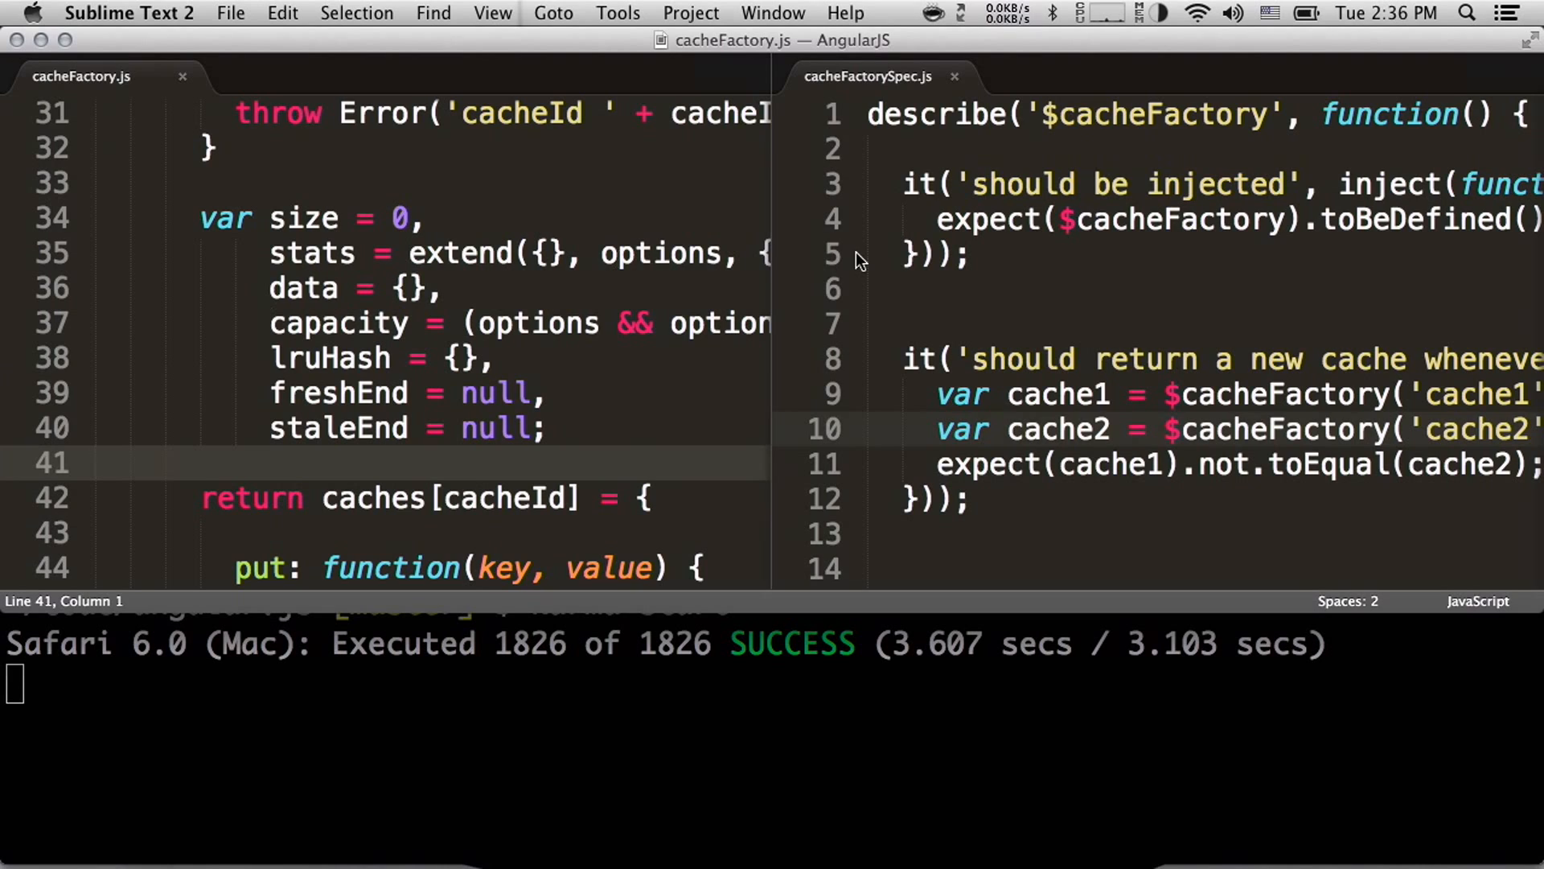
Make cacheFactorySpec.js the active file and go to its top describe block
left_click(974, 254)
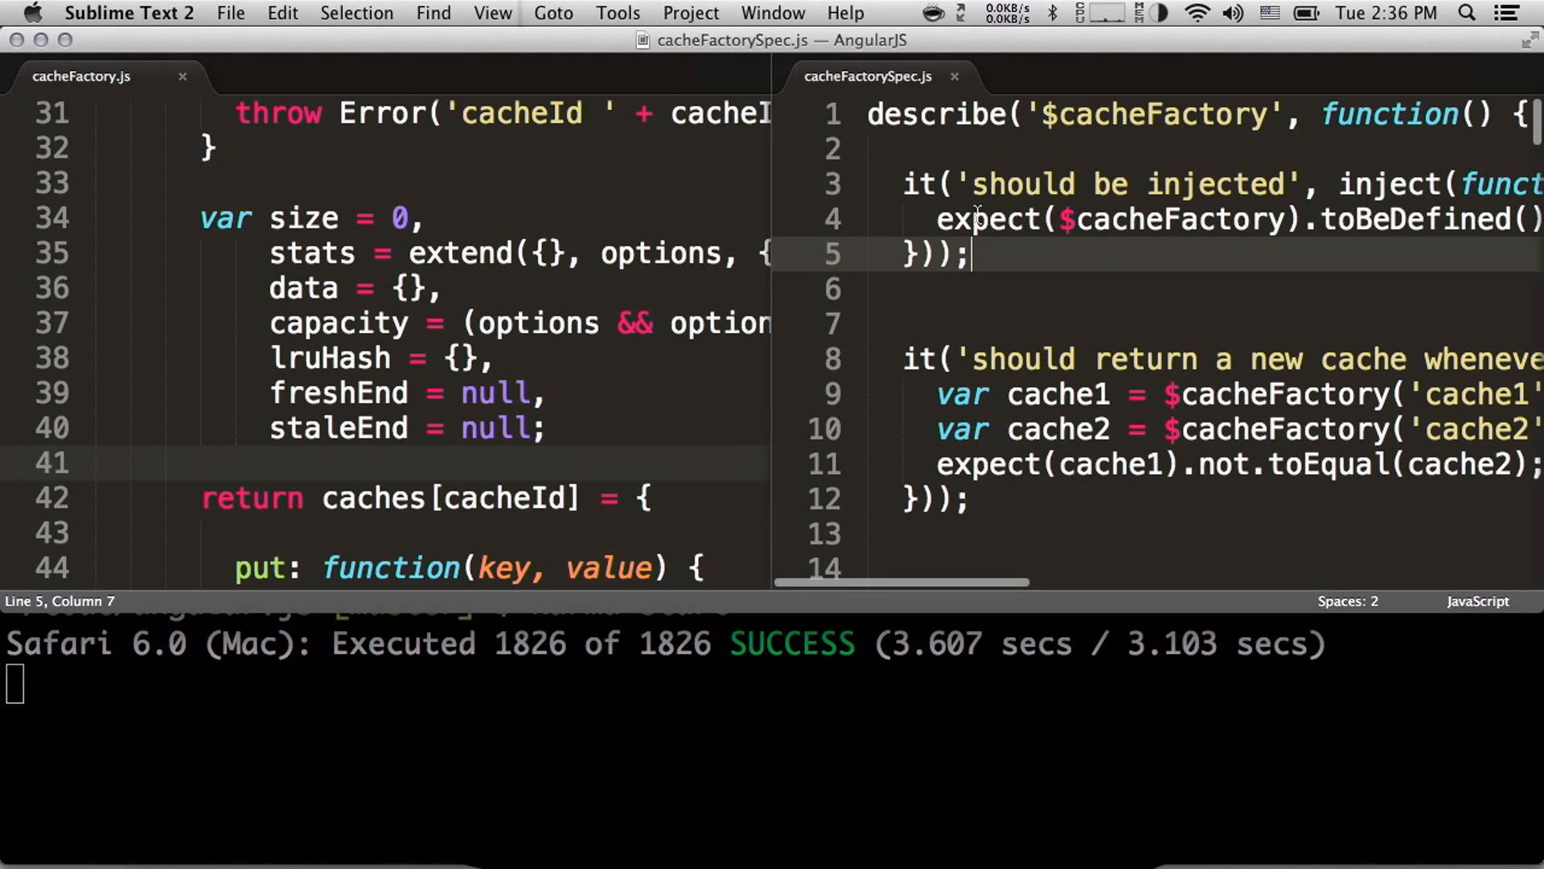
left_click(891, 114)
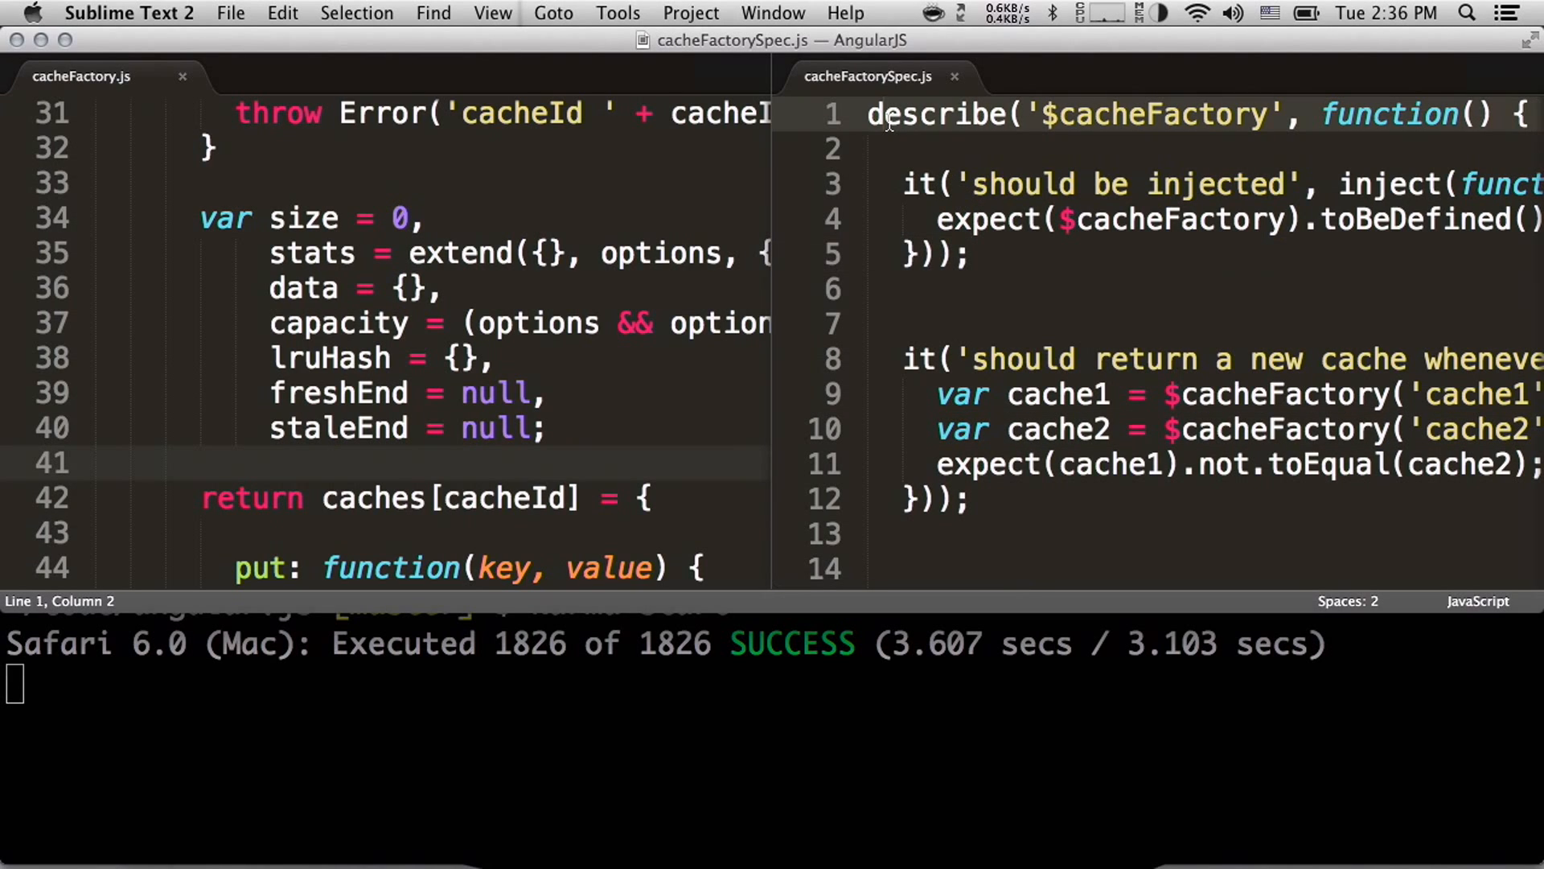